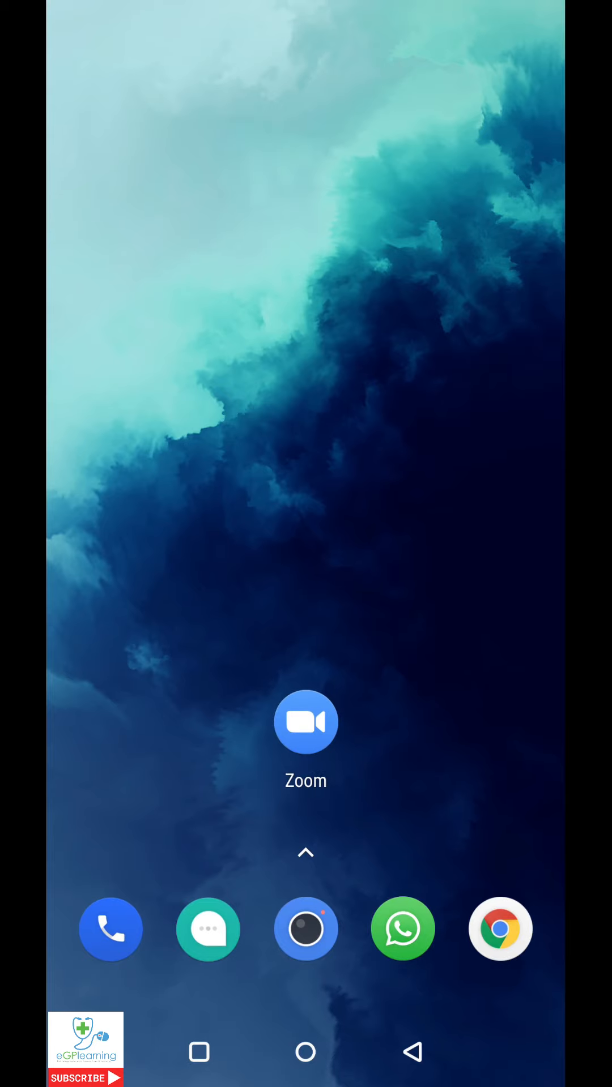
- Launch Zoom and go to the Meetings tab showing the personal meeting ID
{"action": "left_click", "coordinate": [306, 722]}
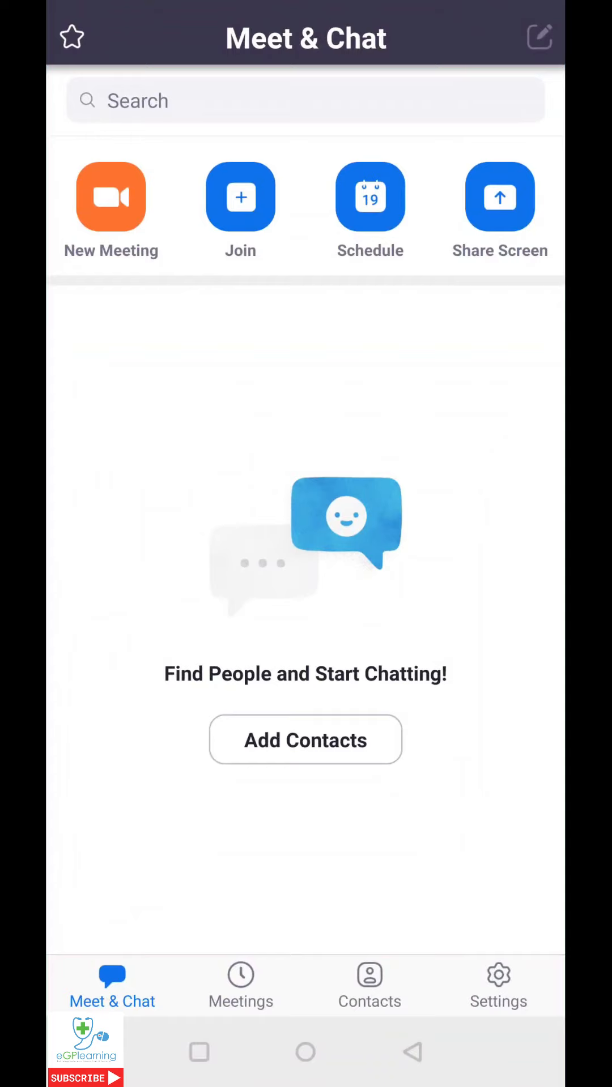
{"action": "left_click", "coordinate": [240, 985]}
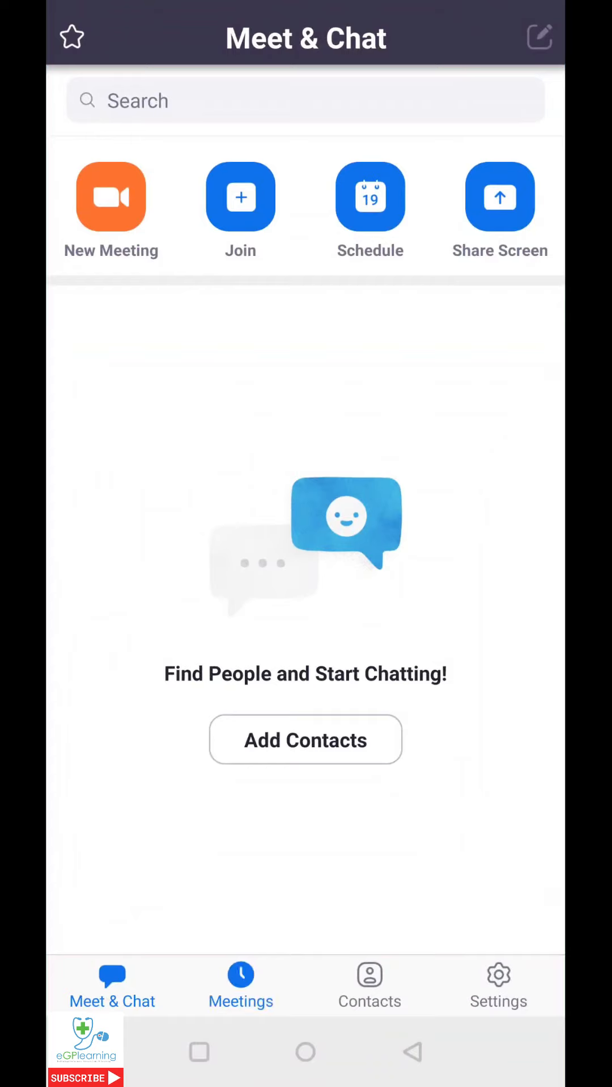
{"action": "left_click", "coordinate": [240, 984]}
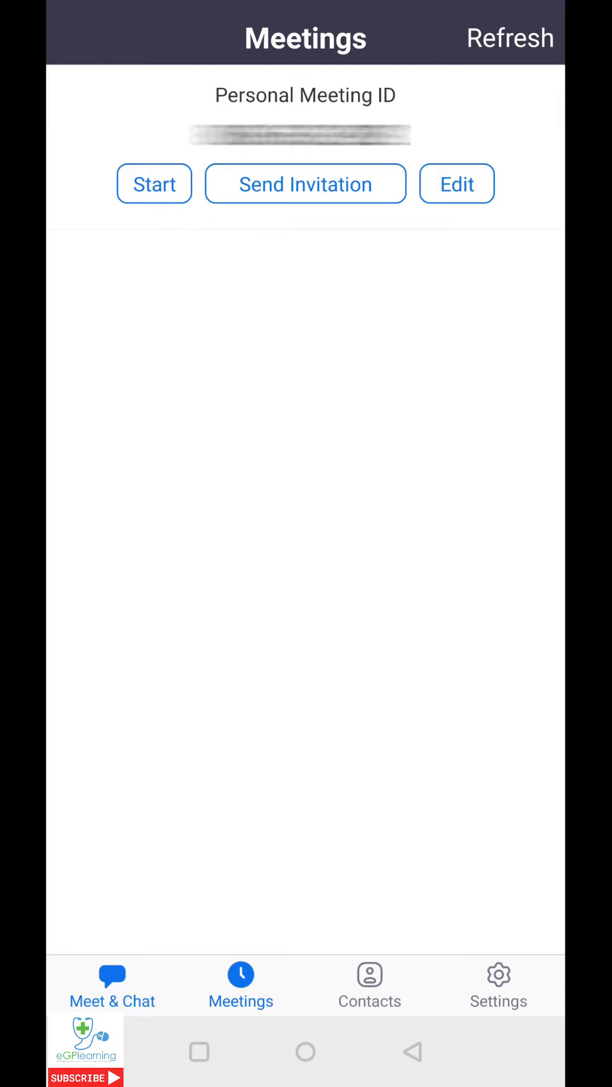
- Return to Meet & Chat and open the Schedule Meeting form with default values
{"action": "left_click", "coordinate": [111, 985]}
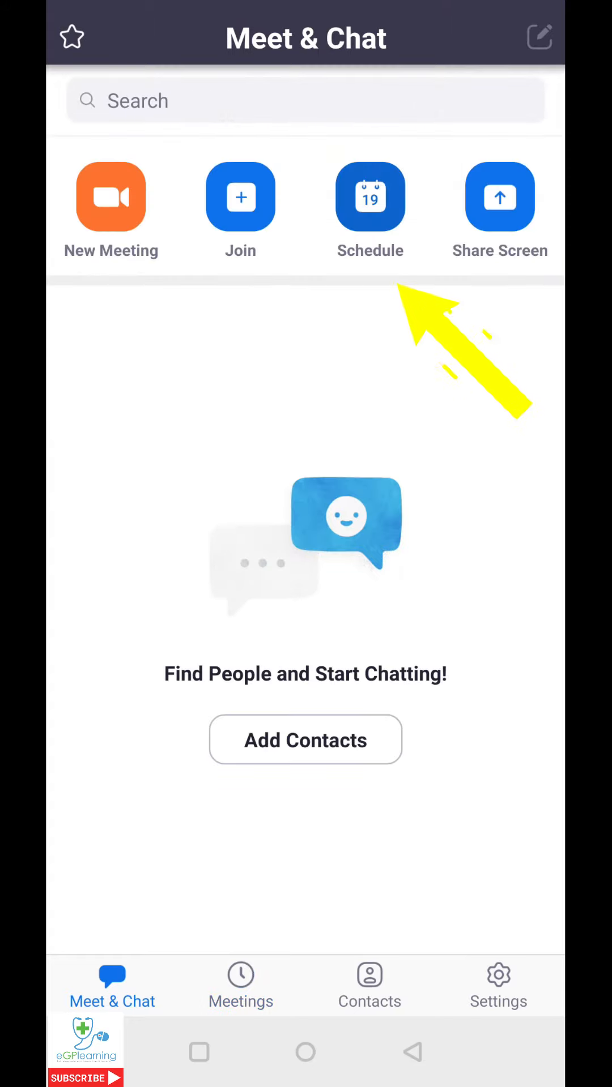
{"action": "left_click", "coordinate": [370, 196]}
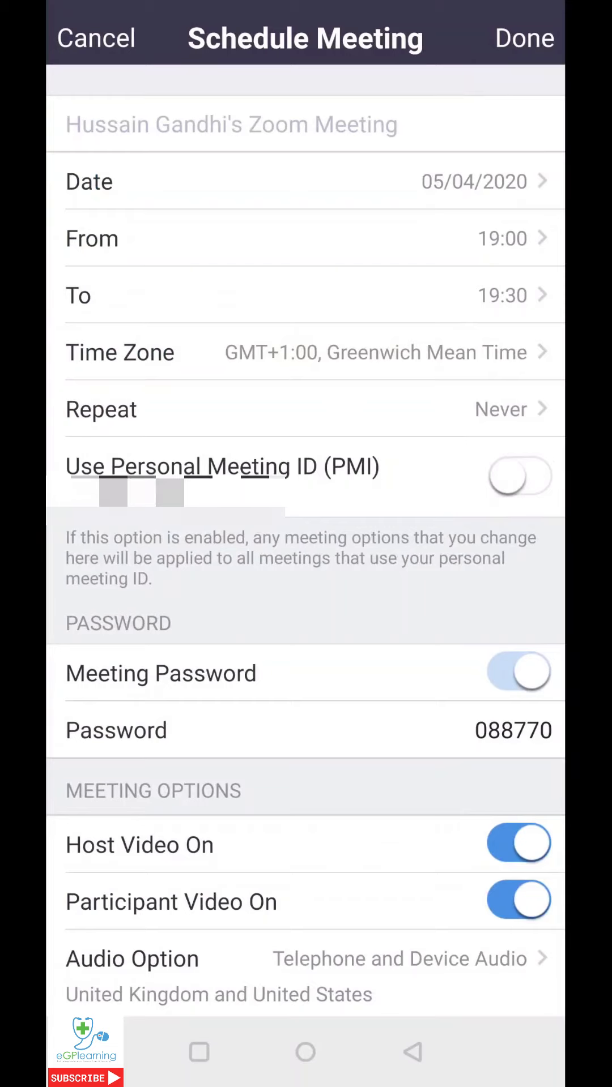
{"action": "left_click", "coordinate": [231, 124]}
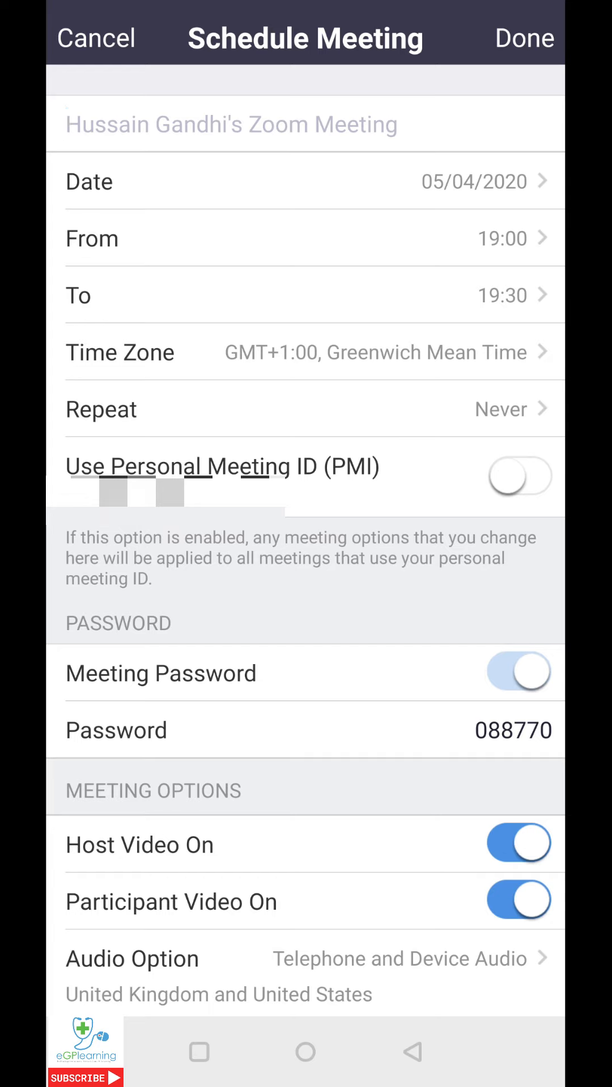
{"action": "left_click", "coordinate": [231, 124]}
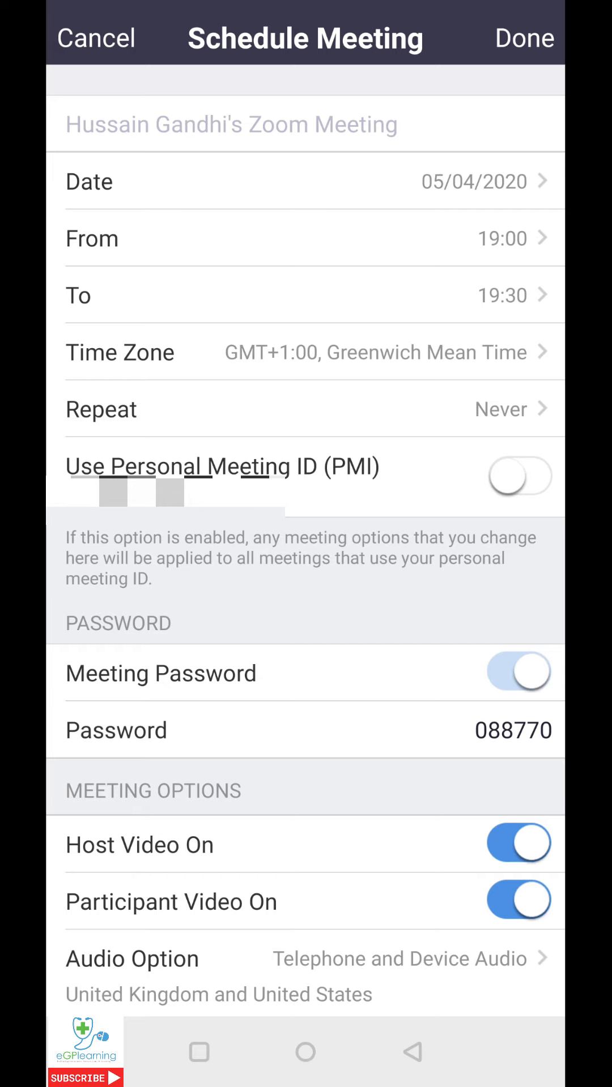
{"action": "left_click", "coordinate": [231, 124]}
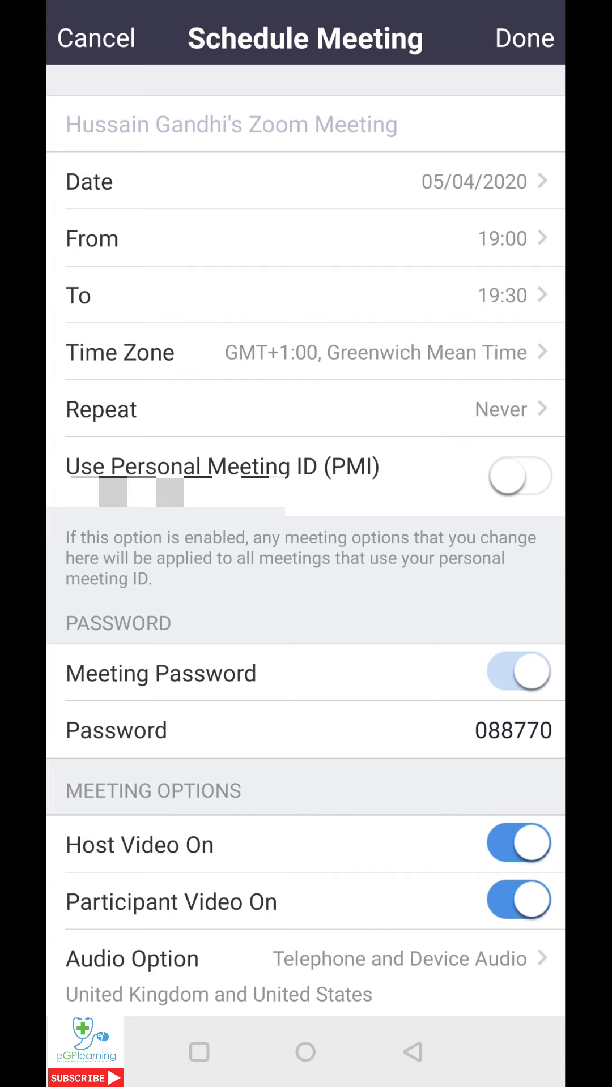
- Title the meeting 'meeting test one', dated 06 Apr 2020, starting at 19:10
{"action": "left_click", "coordinate": [231, 124]}
{"action": "type", "text": "meeting test one"}
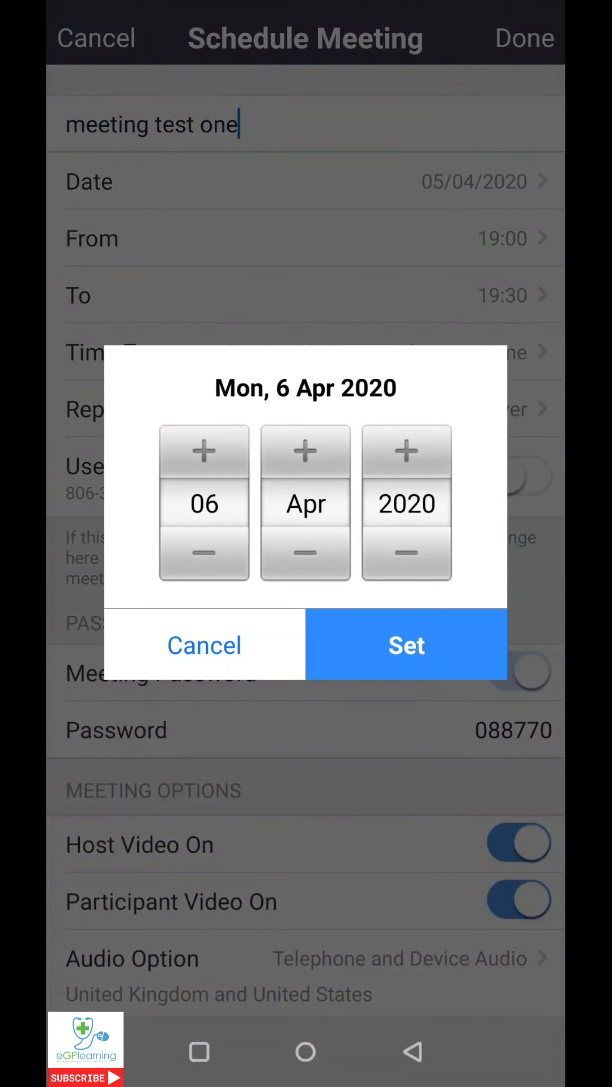
{"action": "left_click", "coordinate": [405, 645]}
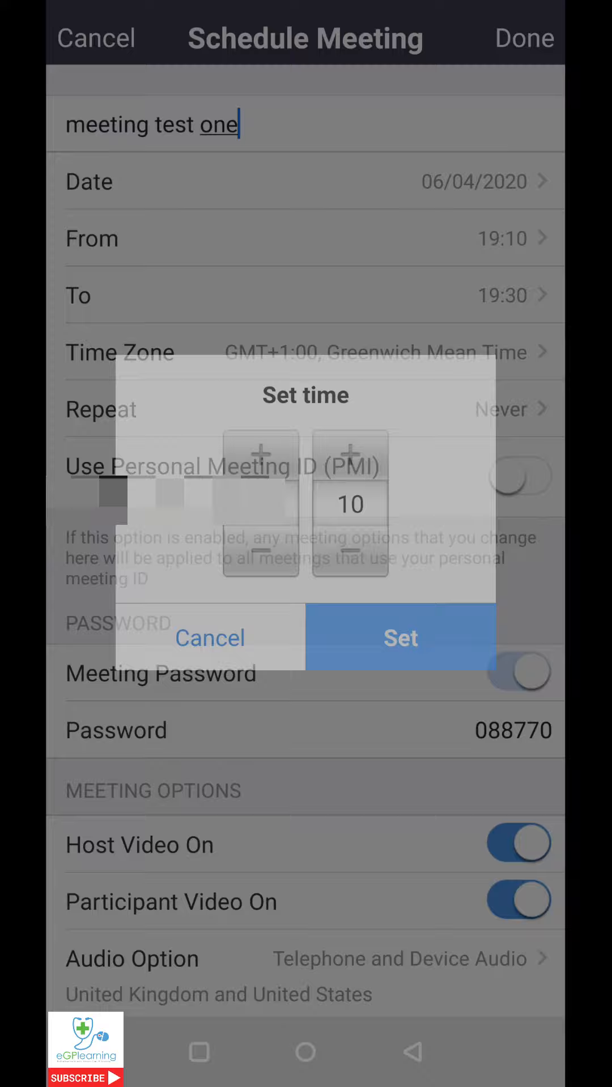
{"action": "left_click", "coordinate": [208, 637]}
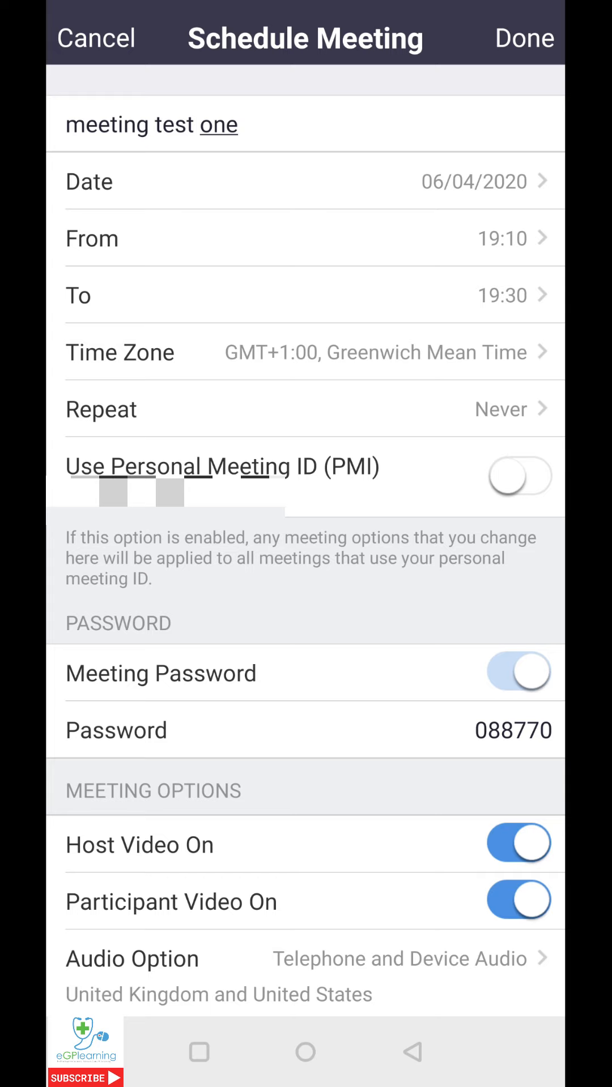
{"action": "left_click", "coordinate": [239, 125]}
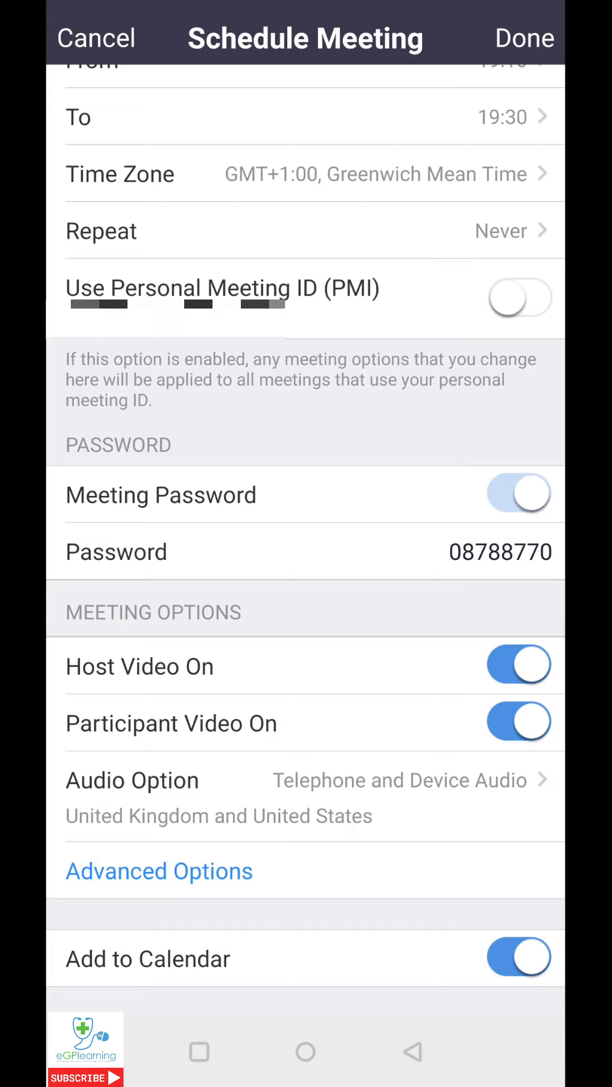
{"action": "left_click", "coordinate": [312, 780]}
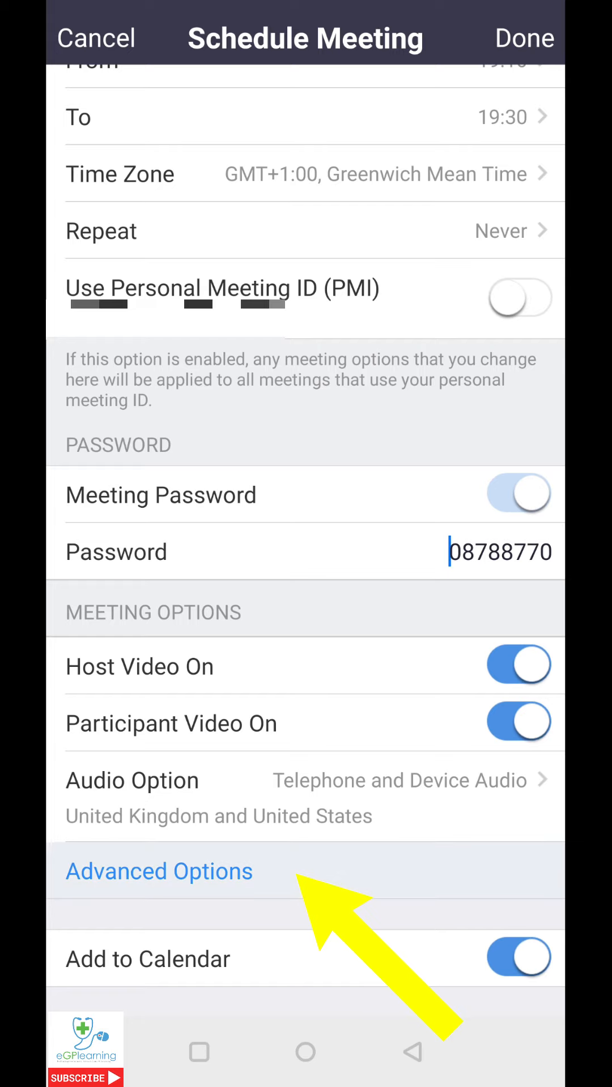
- Review advanced options with joining allowed for Everyone, then save the meeting
{"action": "left_click", "coordinate": [159, 872]}
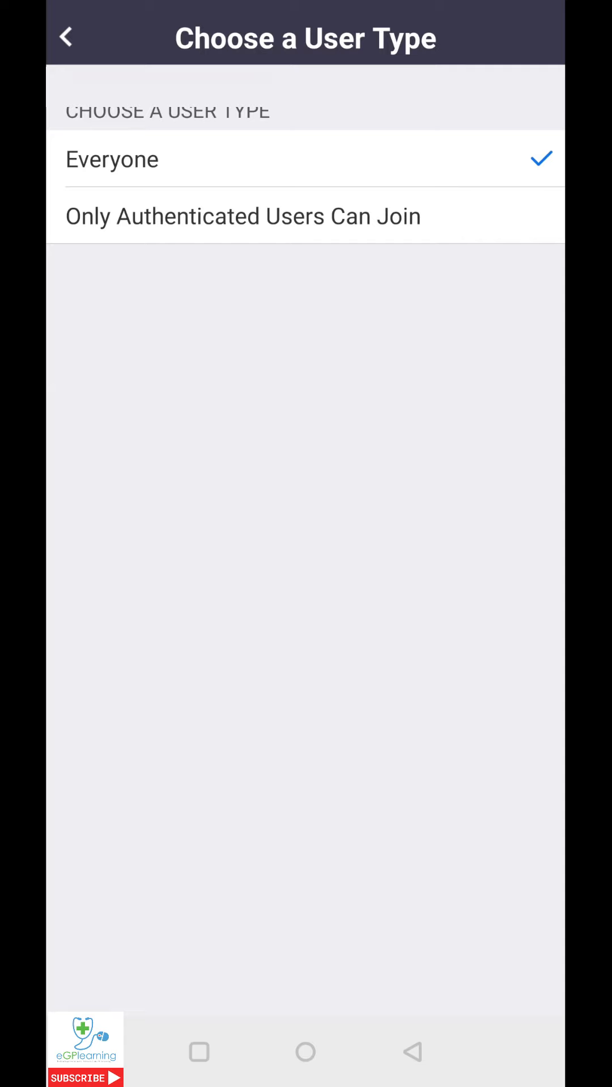
{"action": "left_click", "coordinate": [67, 37]}
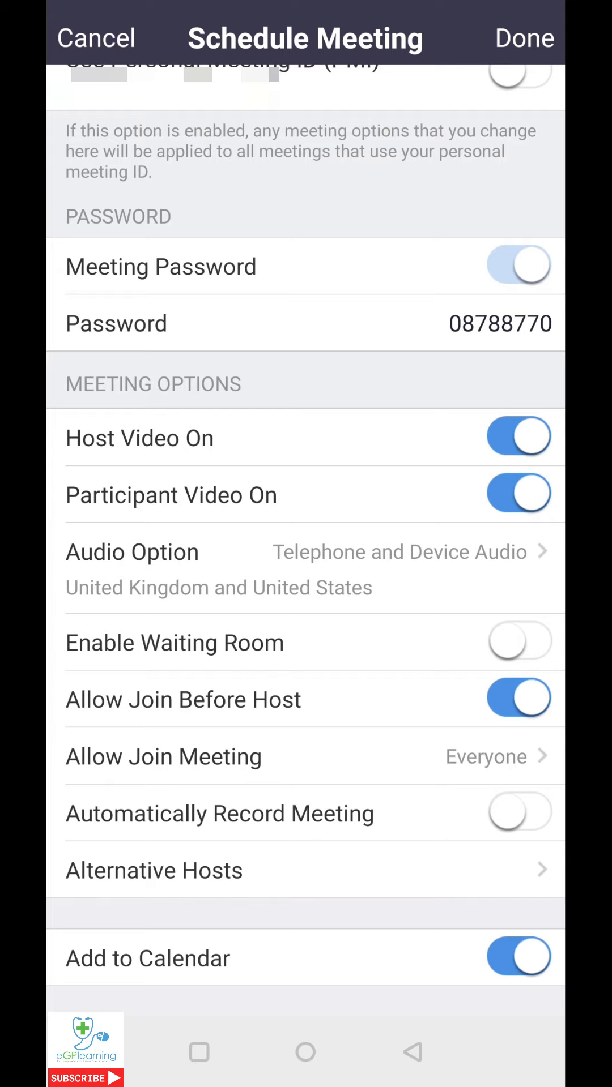
{"action": "left_click", "coordinate": [305, 813]}
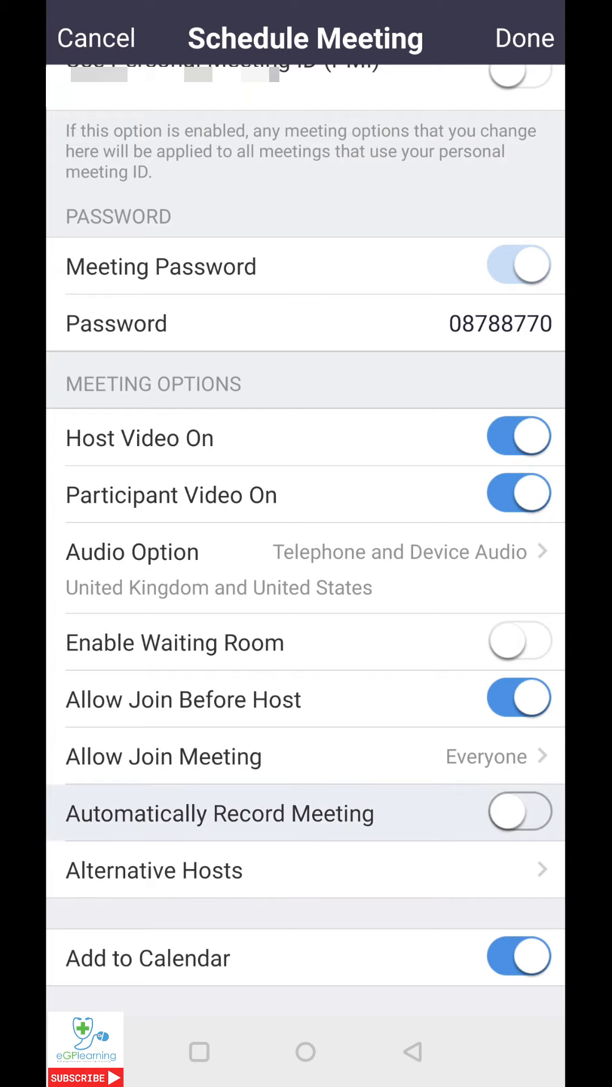
{"action": "left_click", "coordinate": [518, 813]}
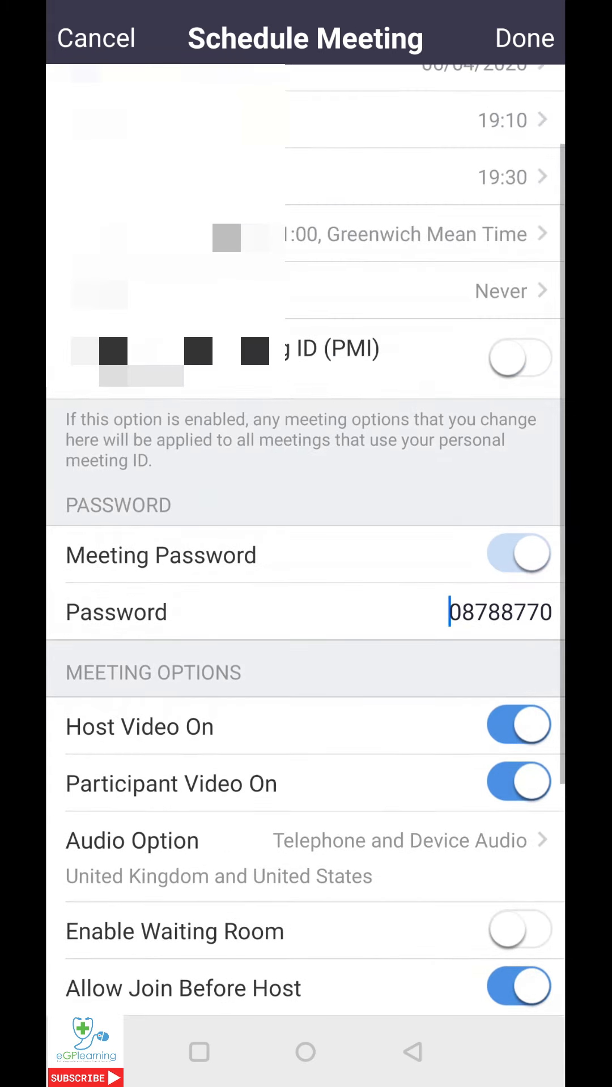
{"action": "left_click", "coordinate": [523, 38]}
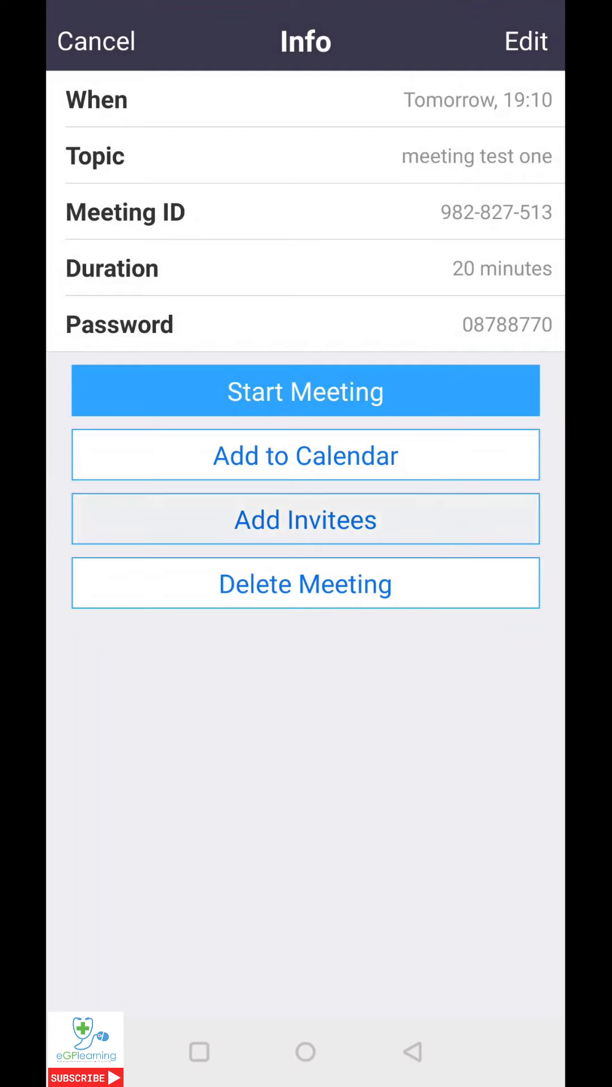
- Open the Add Invitees share panel from the meeting's info page
{"action": "left_click", "coordinate": [305, 519]}
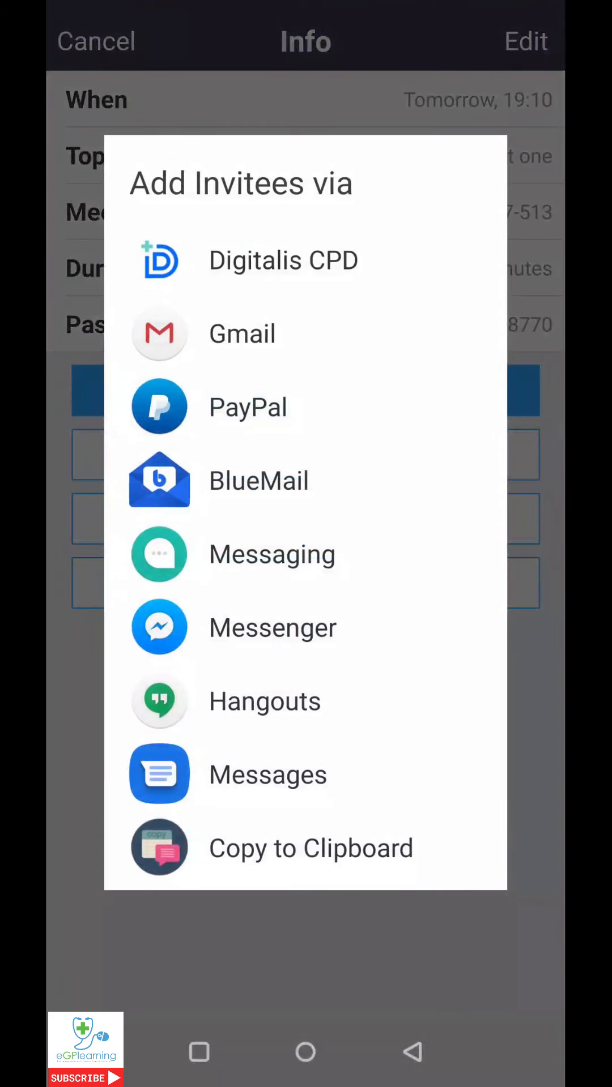